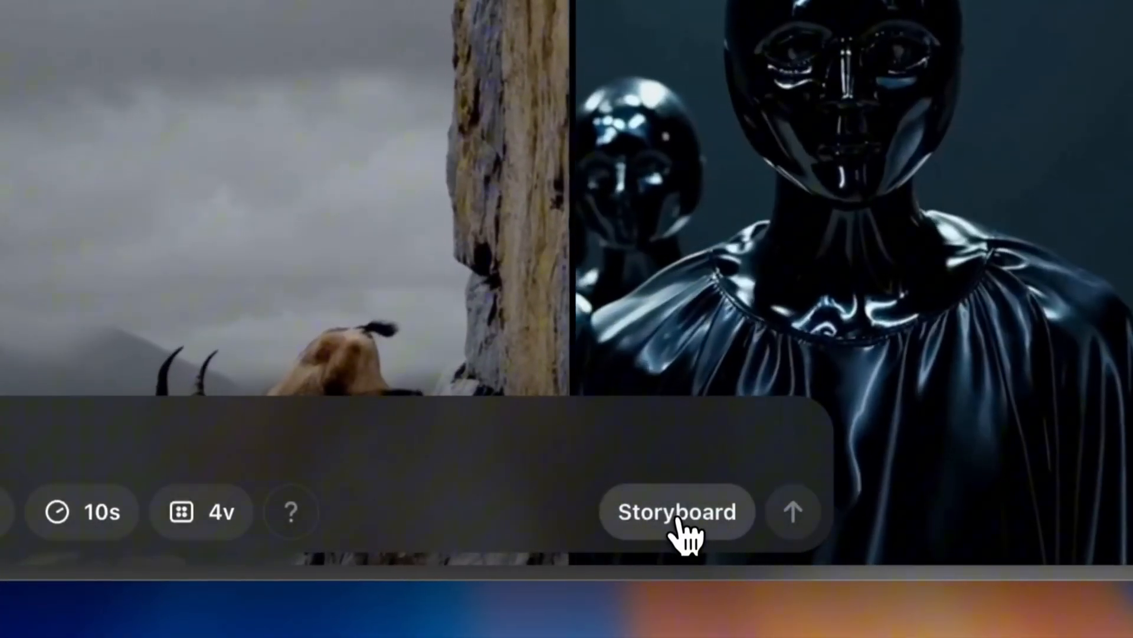
Open the storyboard editor from the prompt bar's Storyboard button
{"action": "left_click", "coordinate": [676, 511]}
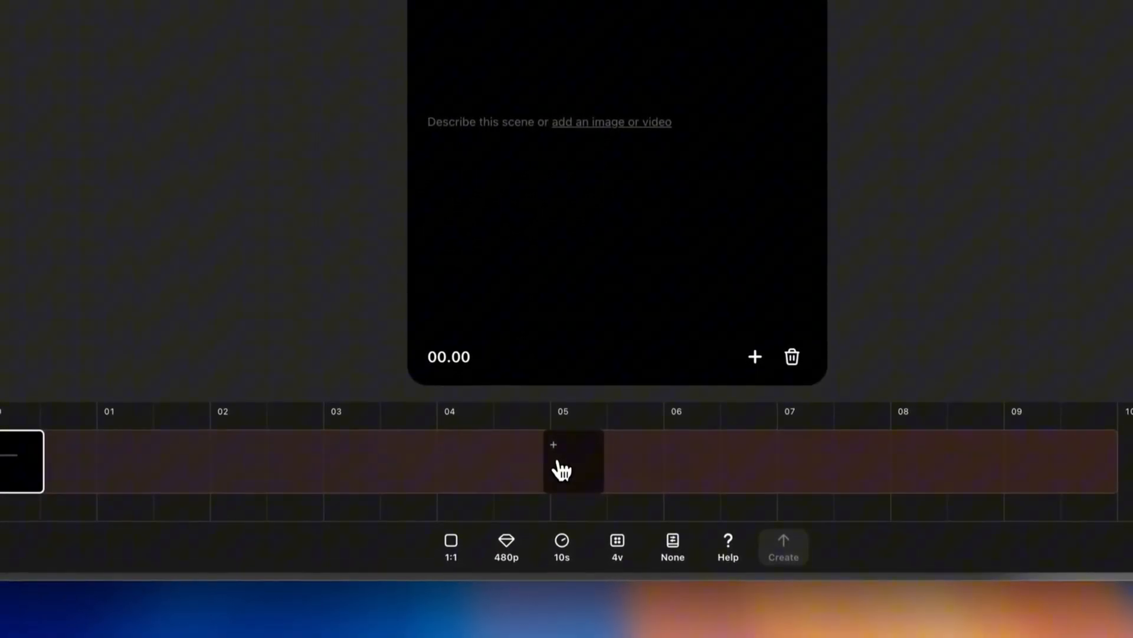
Write the red-crowned crane by a stream caption in scene card 1 and check the resolution
{"action": "left_click", "coordinate": [542, 122]}
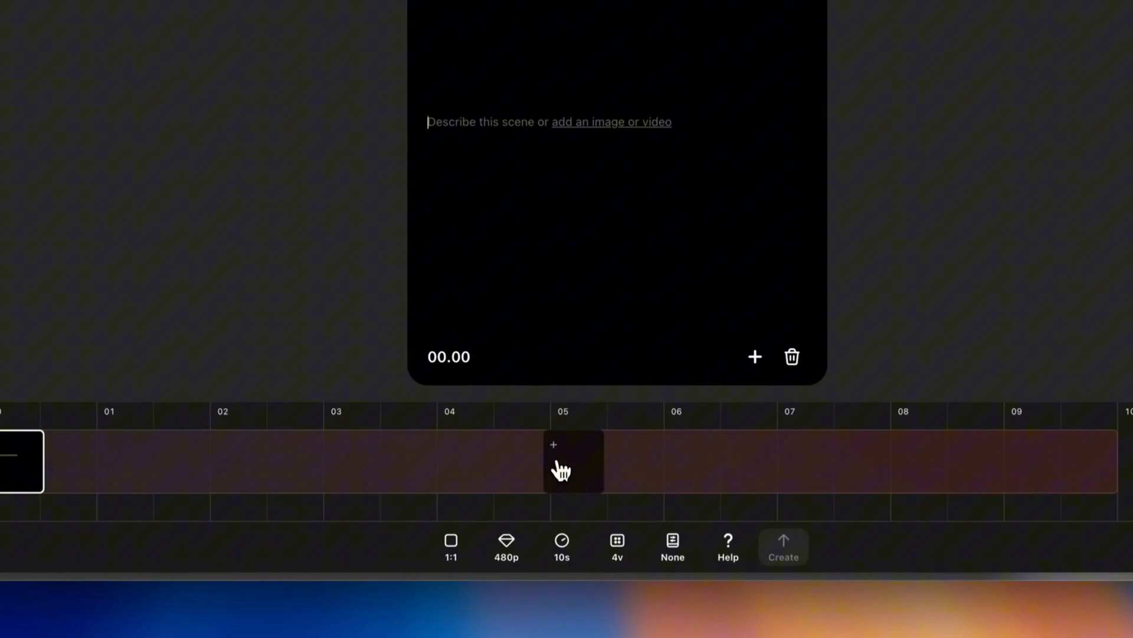
{"action": "mouse_move", "coordinate": [505, 542]}
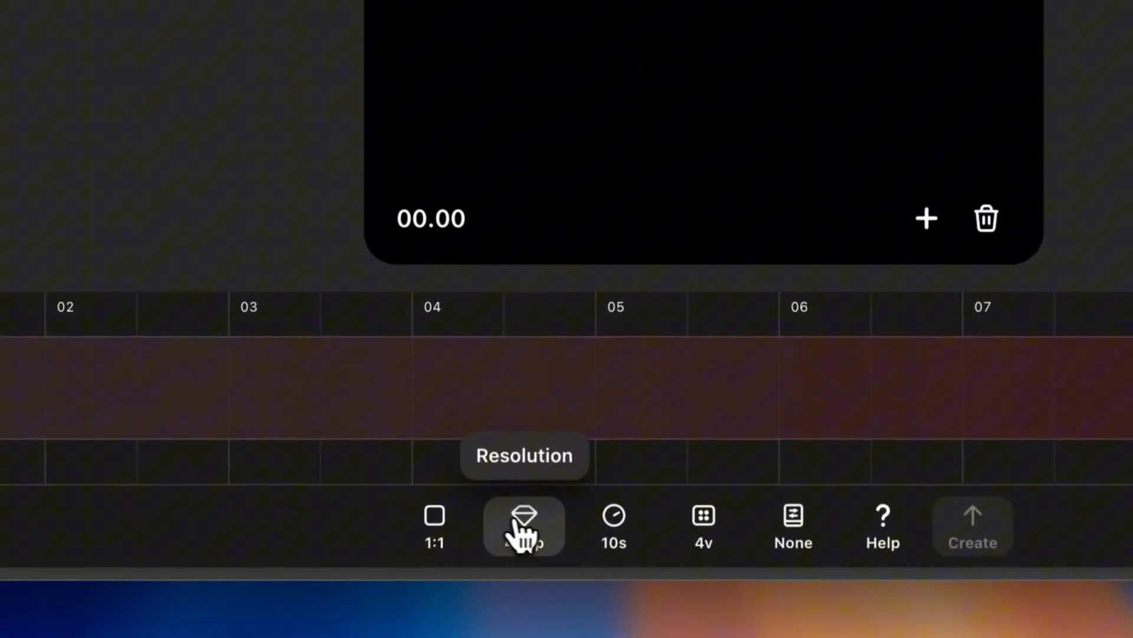
{"action": "left_click", "coordinate": [524, 525]}
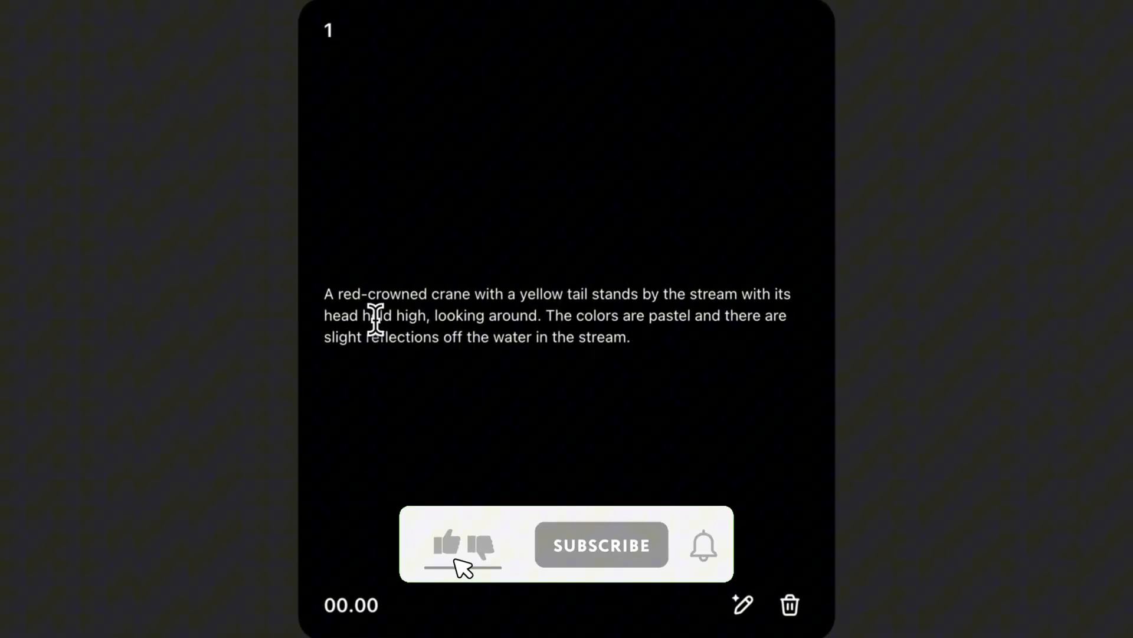
Add scene card 2 on the timeline at about the 5-second mark
{"action": "left_click", "coordinate": [602, 544]}
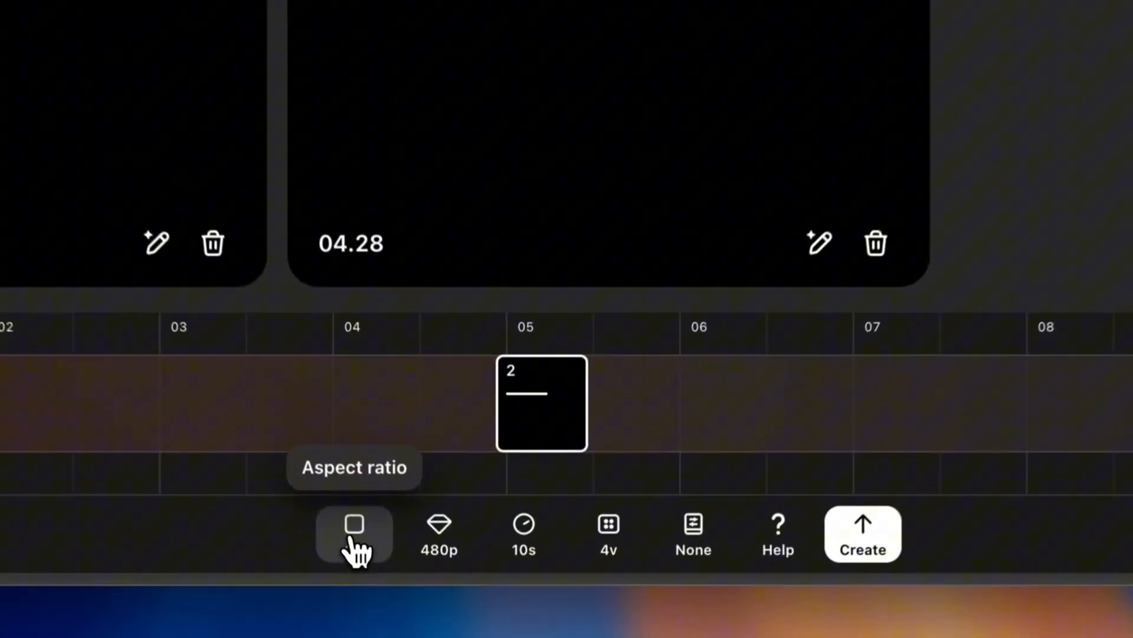
Set the aspect ratio to 16:9 and create the video
{"action": "left_click", "coordinate": [355, 533]}
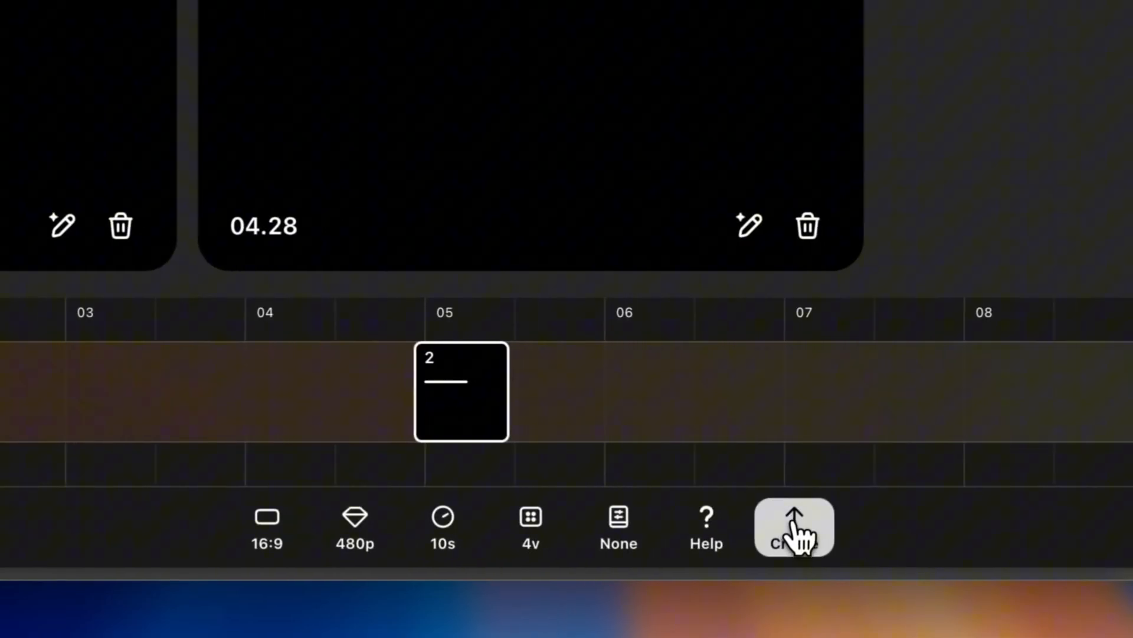
{"action": "left_click", "coordinate": [793, 526]}
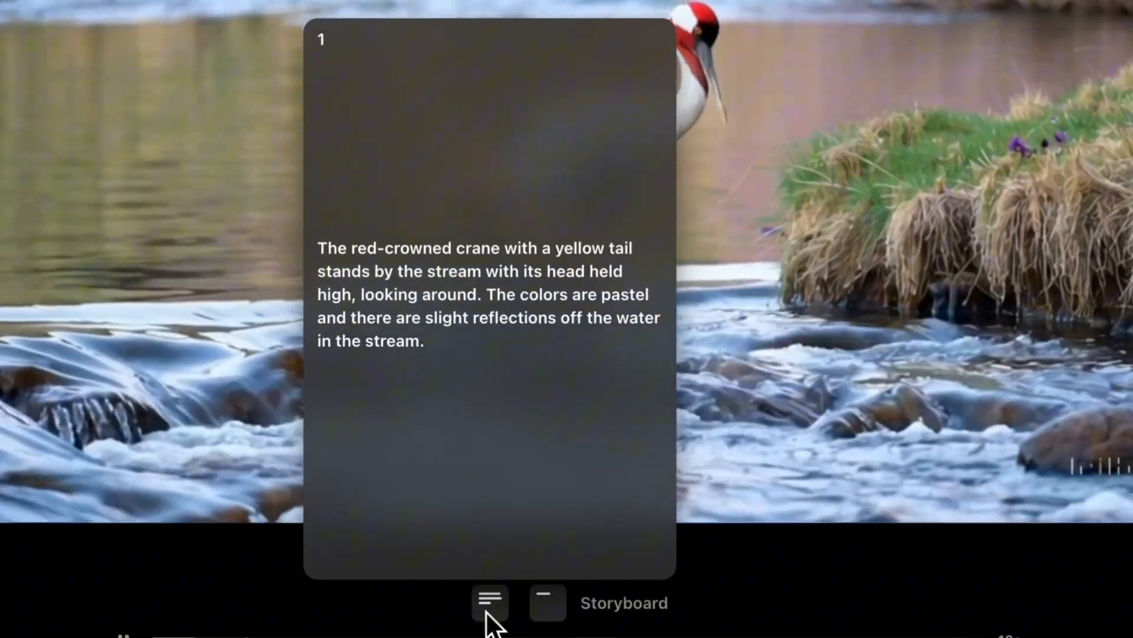
{"action": "left_click", "coordinate": [489, 602]}
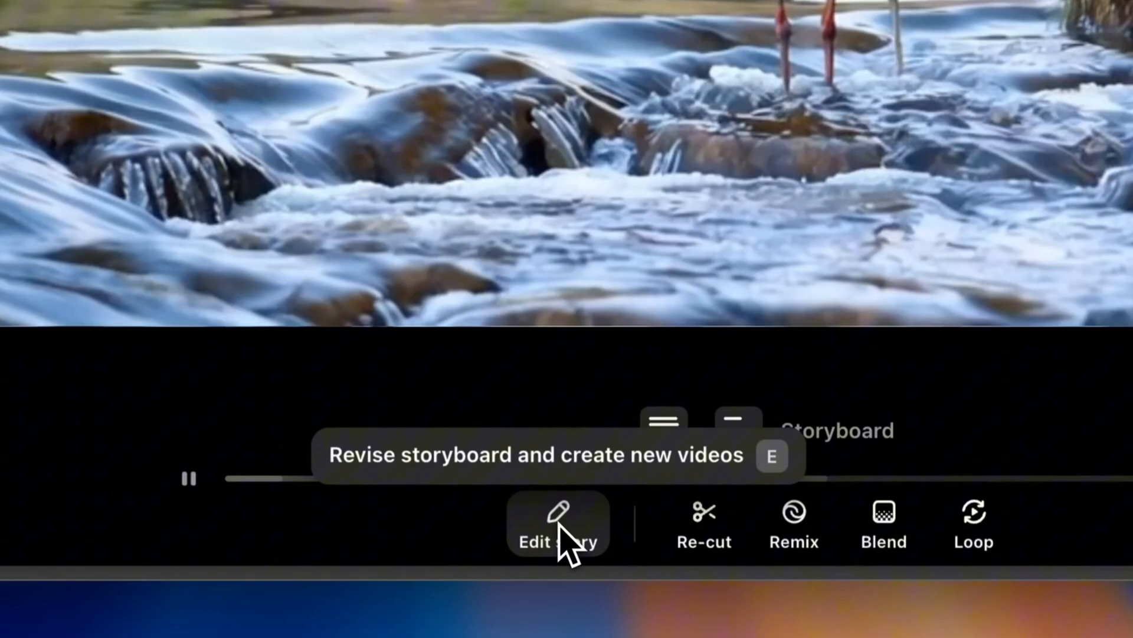